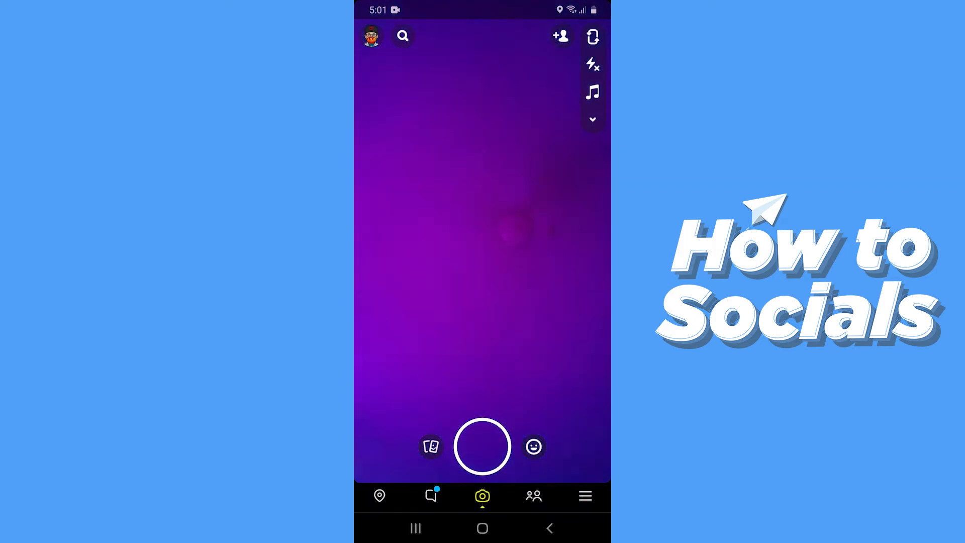
# Go to your profile page via the Bitmoji avatar on the camera screen
pyautogui.click(371, 36)
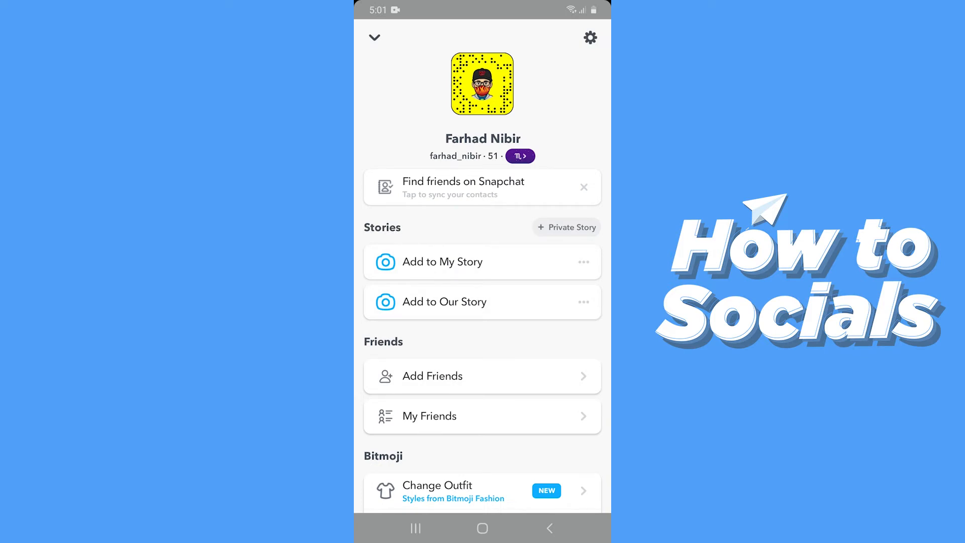
# Reach Snapchat Support's help page through Settings > I Need Help
pyautogui.click(590, 37)
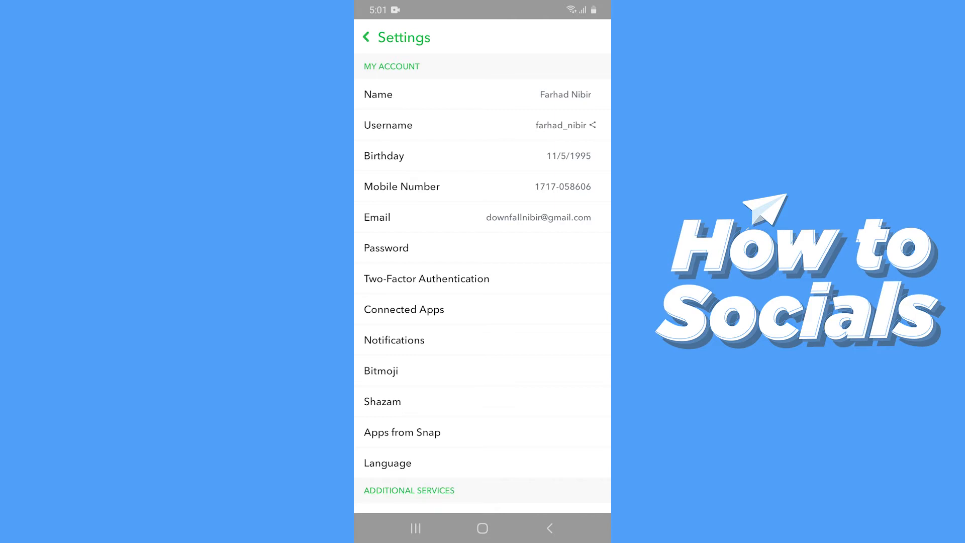
pyautogui.scroll(-3)
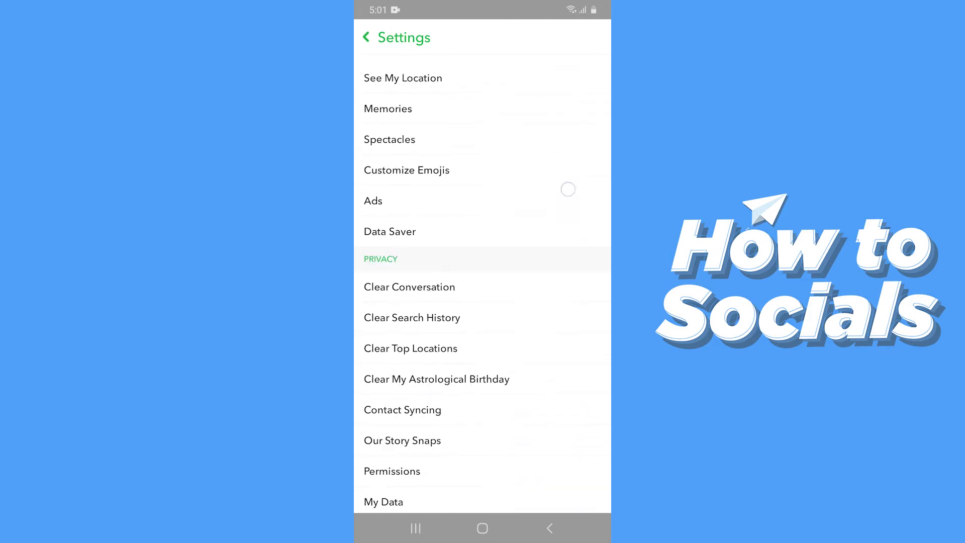
pyautogui.scroll(-3)
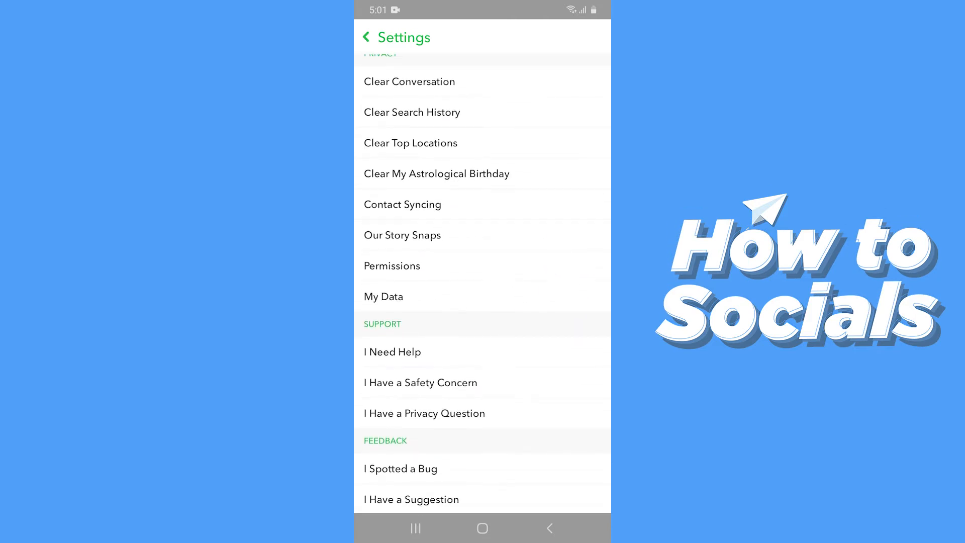
pyautogui.click(391, 352)
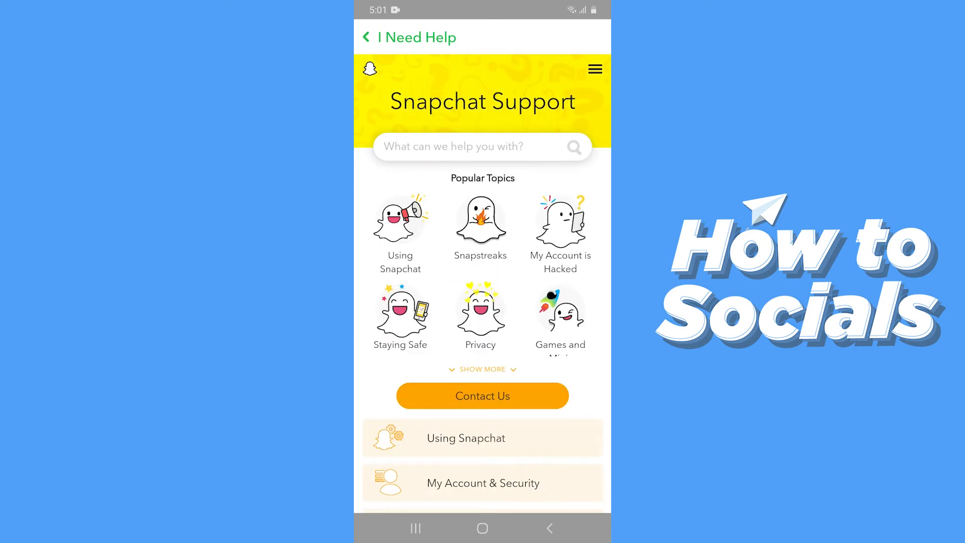
# Start Contact Us and answer YES to needing help with something else, revealing the issue options
pyautogui.click(482, 396)
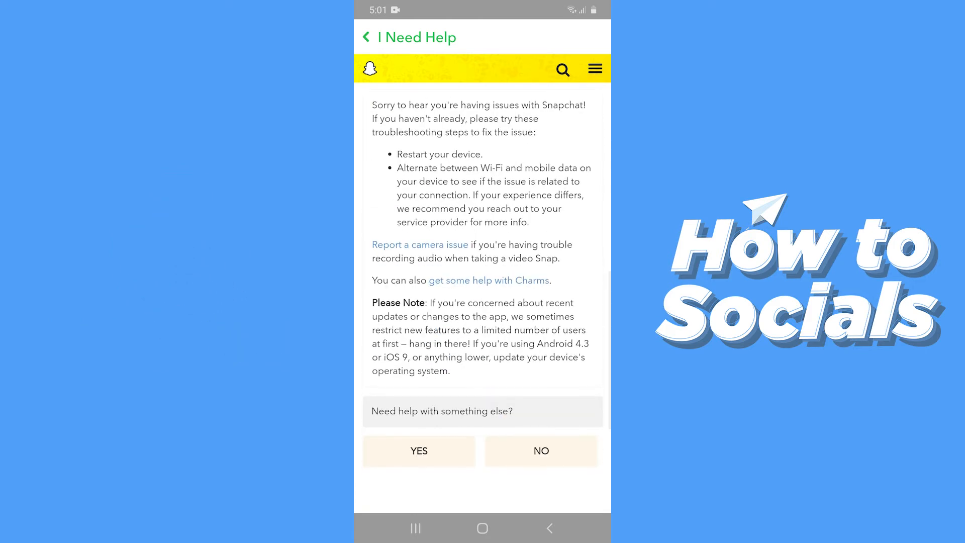
pyautogui.click(418, 450)
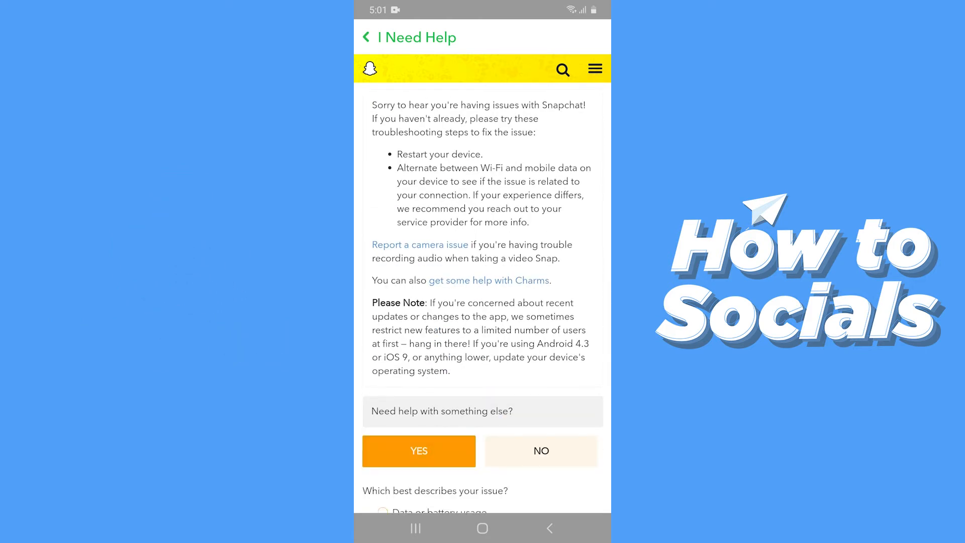
pyautogui.scroll(-3)
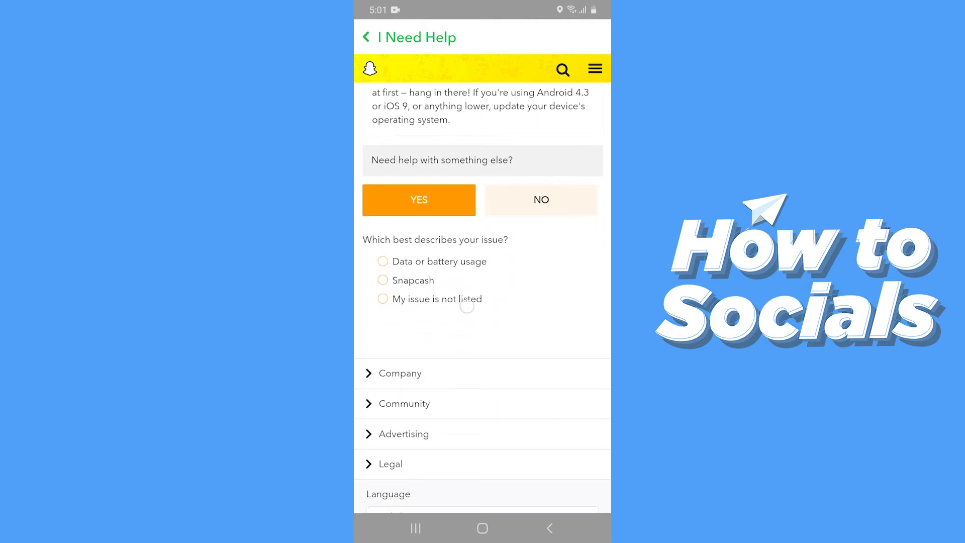
# Choose 'My issue is not listed' and review the contact form with username and email prefilled
pyautogui.click(382, 299)
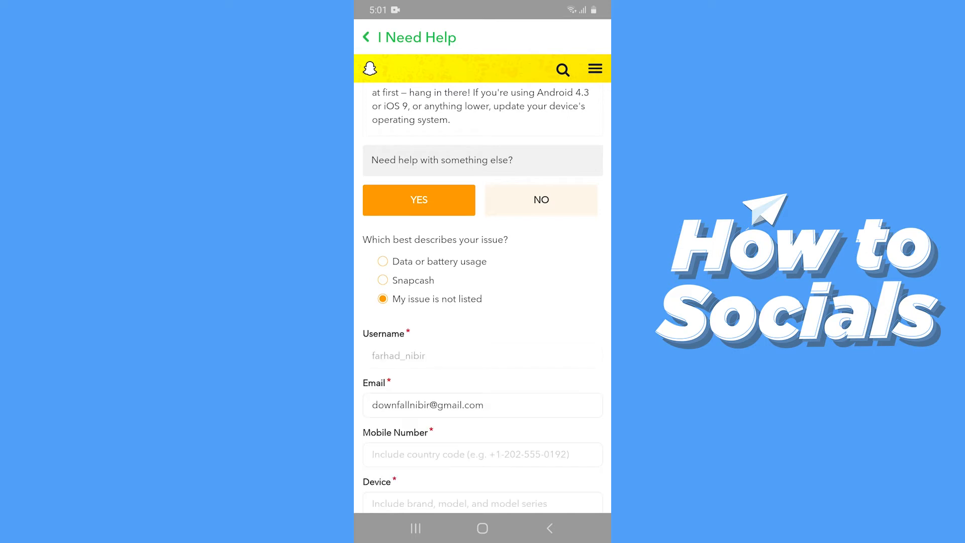
pyautogui.scroll(-3)
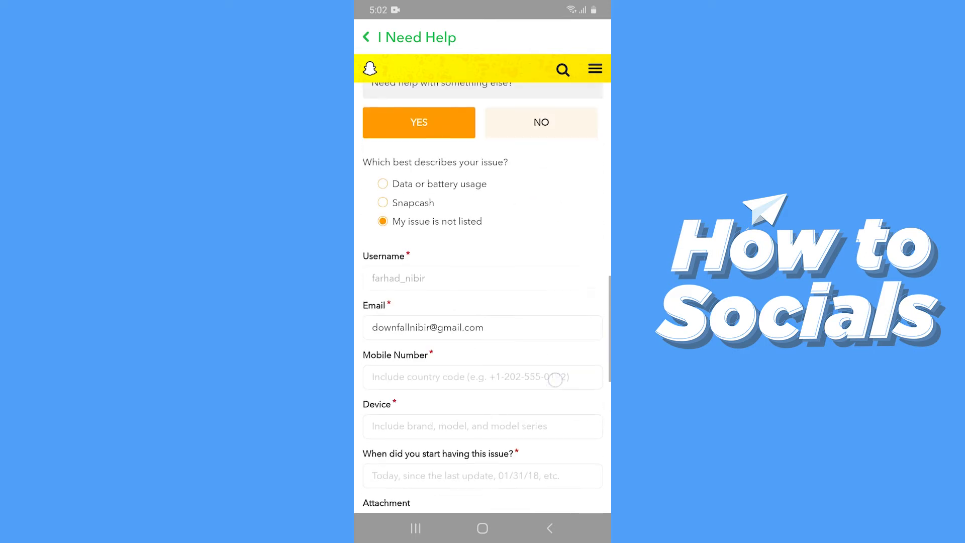
pyautogui.scroll(-3)
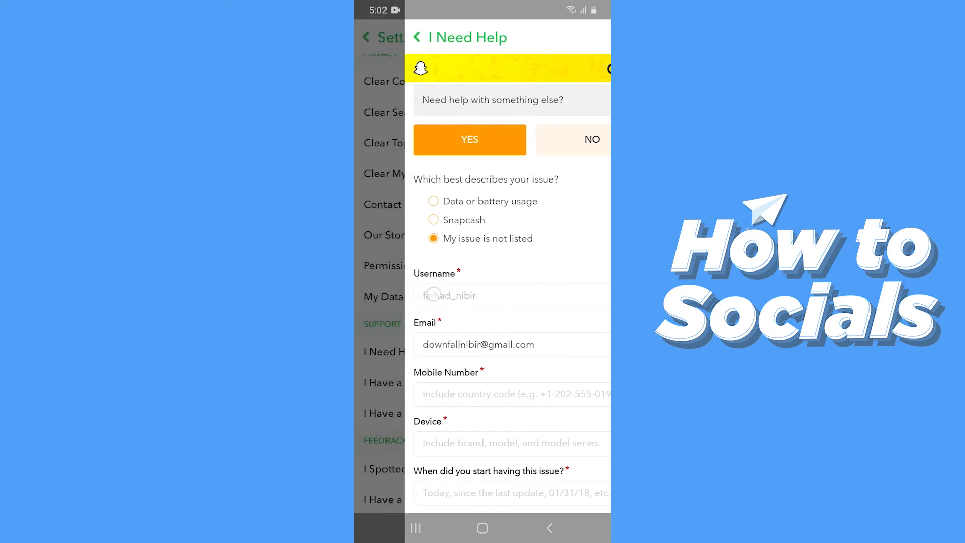
pyautogui.scroll(-3)
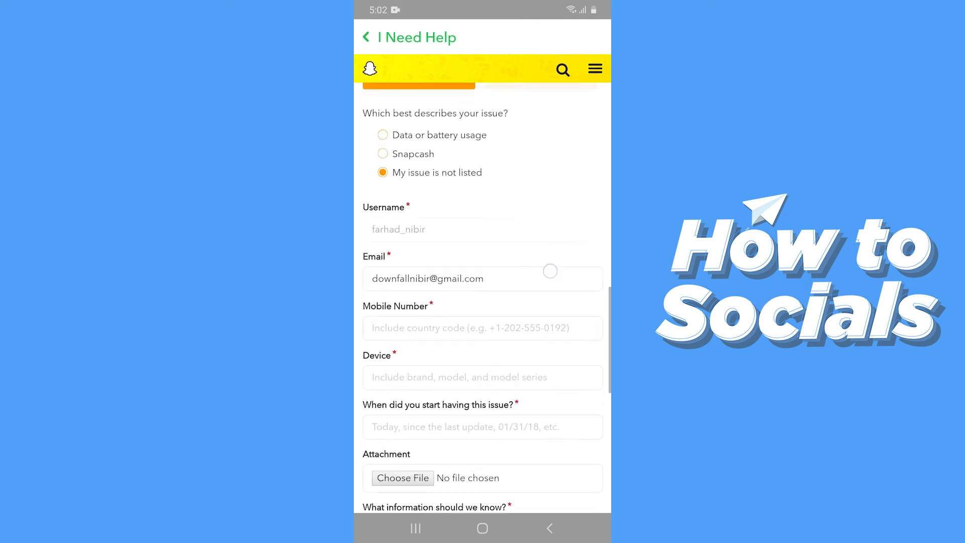
pyautogui.scroll(-3)
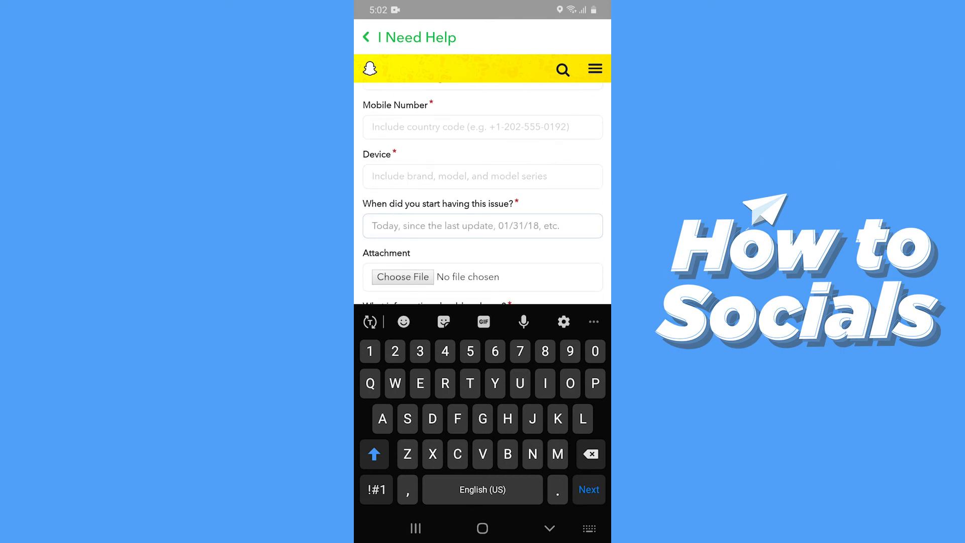
pyautogui.scroll(-3)
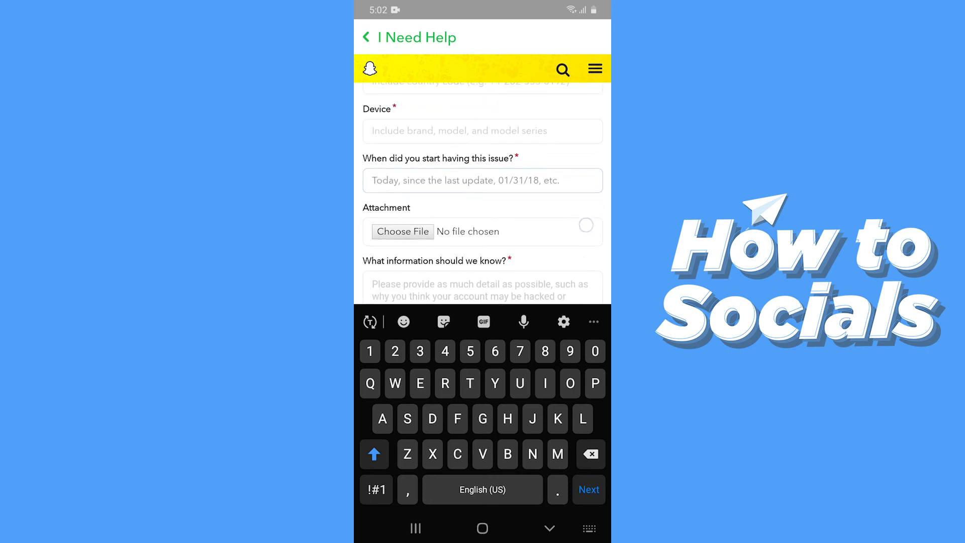
pyautogui.scroll(-3)
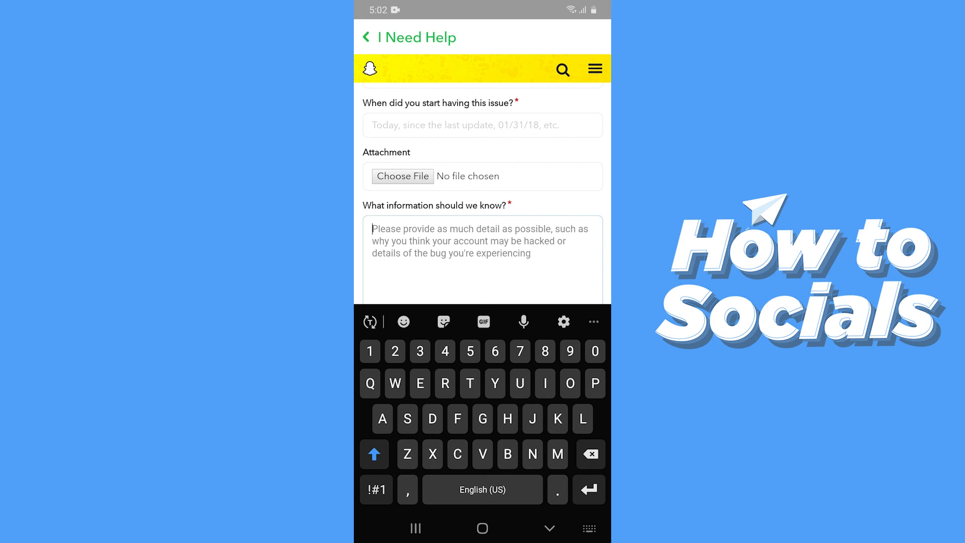
pyautogui.scroll(-3)
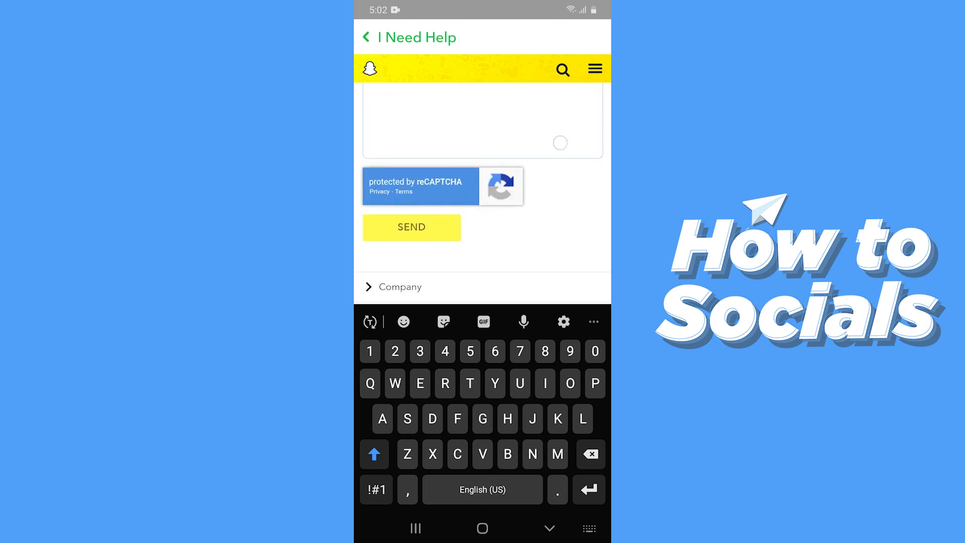